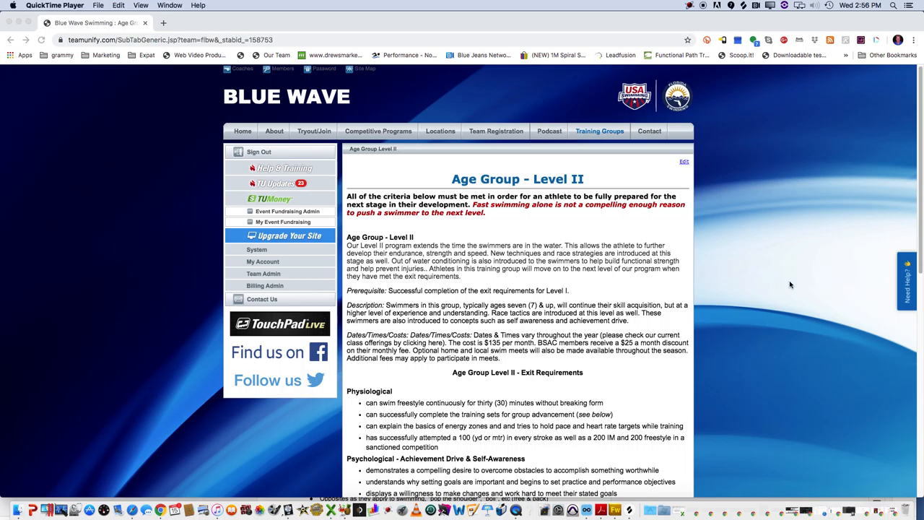
mouse_move(807, 275)
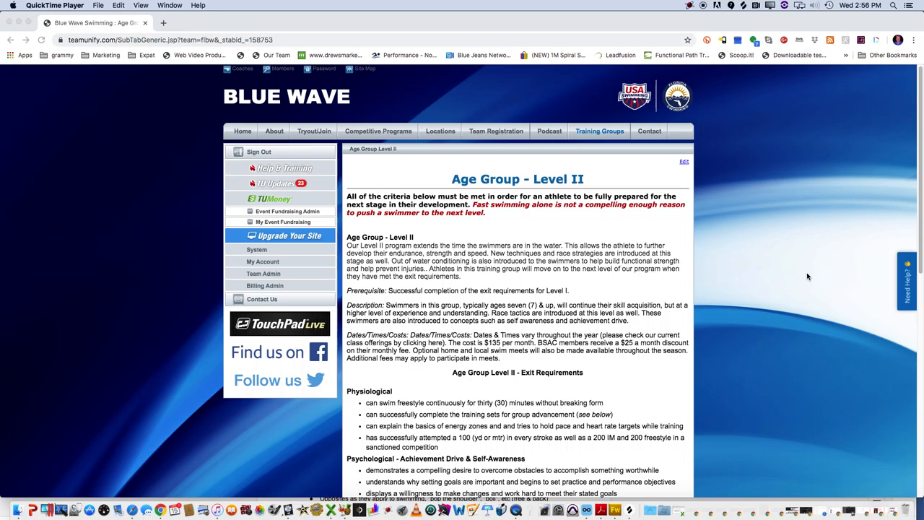
mouse_move(796, 286)
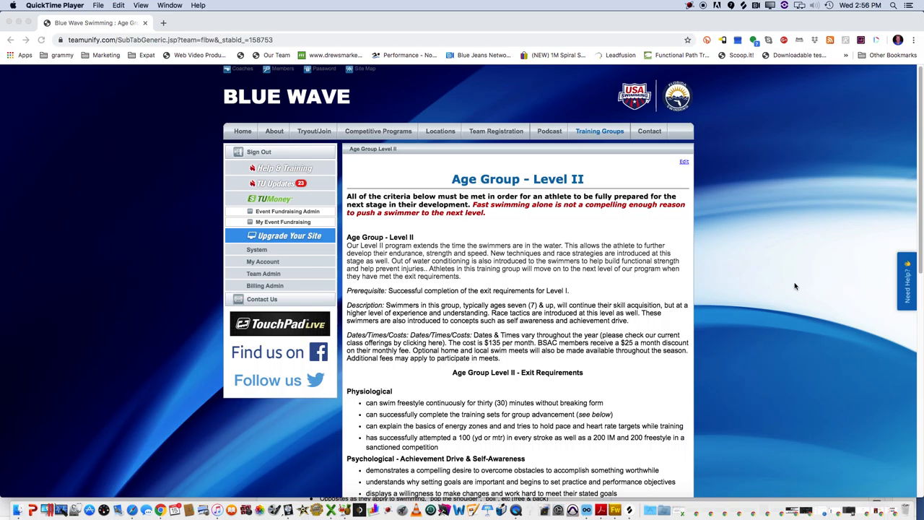
Open the Training Groups menu and scroll through Level II's technical and training-set requirements
scroll(down, 3)
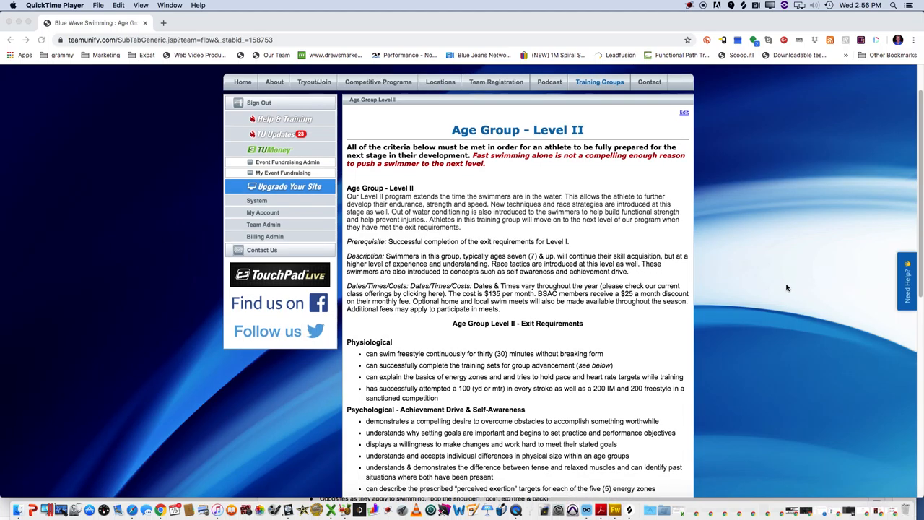
scroll(down, 3)
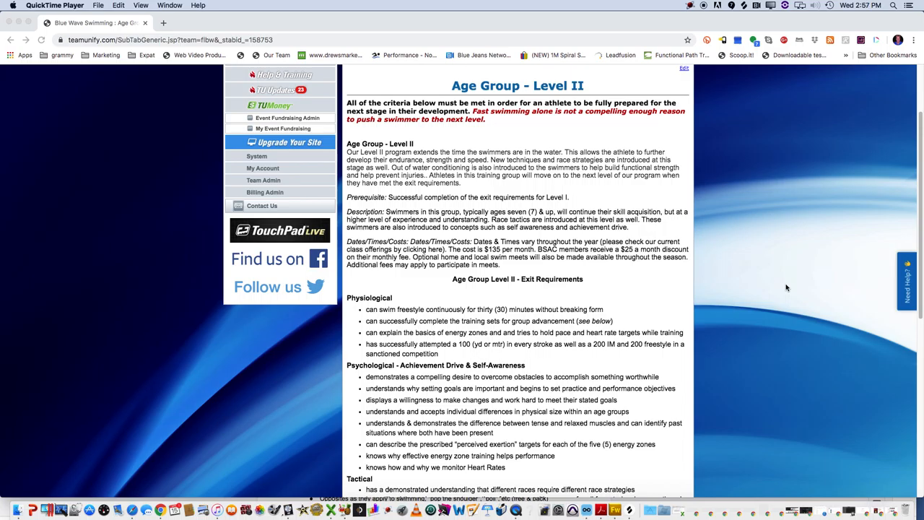
mouse_move(798, 302)
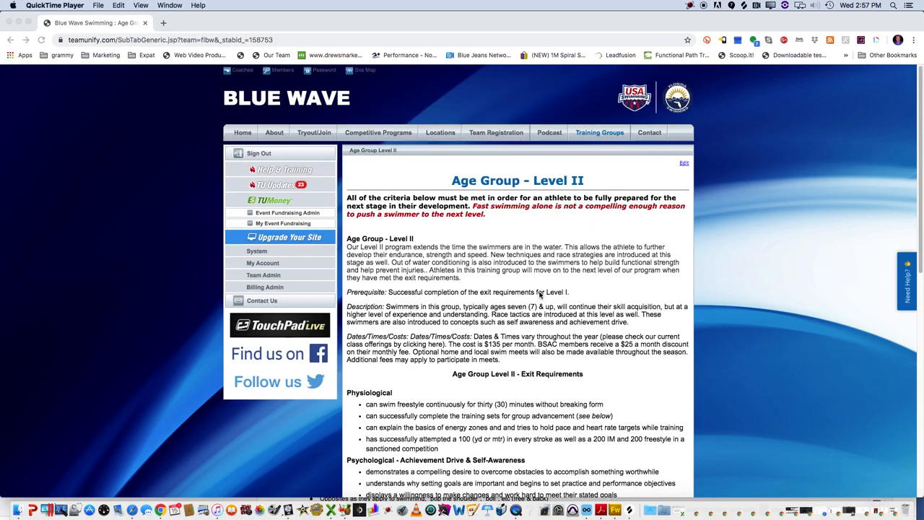
mouse_move(588, 174)
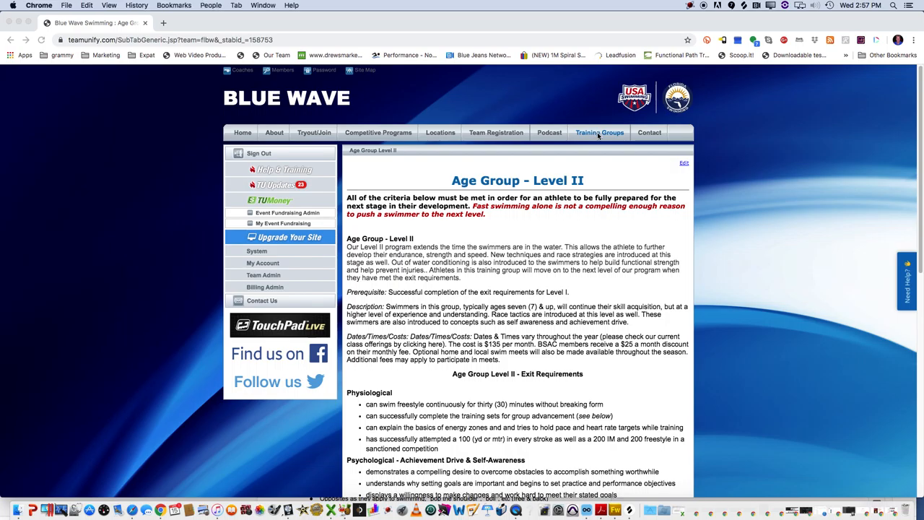
click(600, 132)
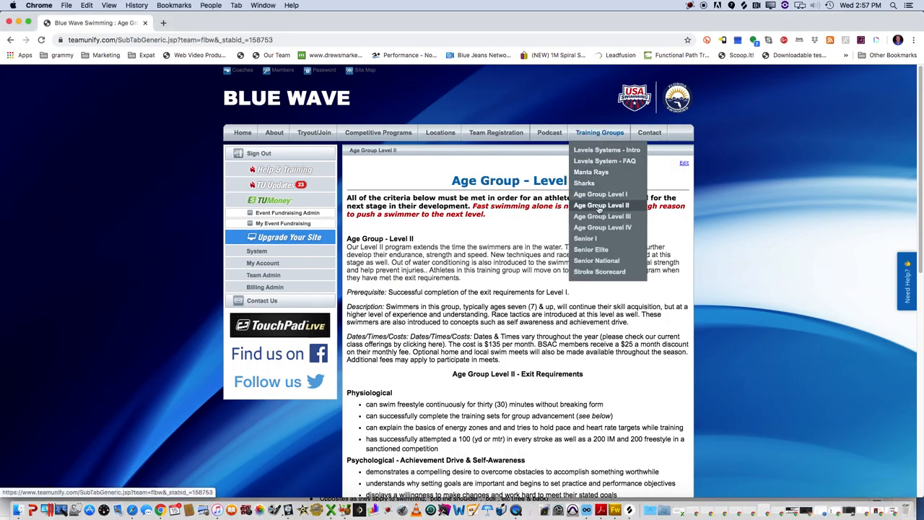
scroll(down, 3)
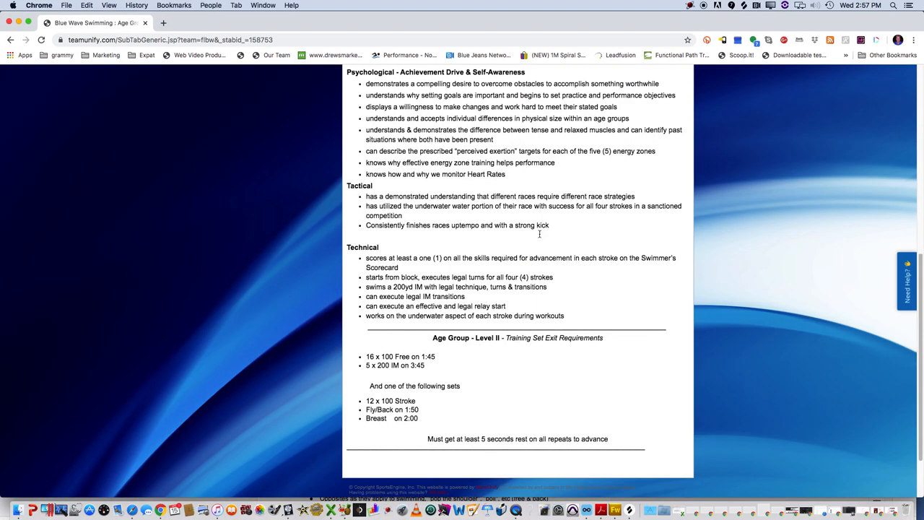
mouse_move(448, 401)
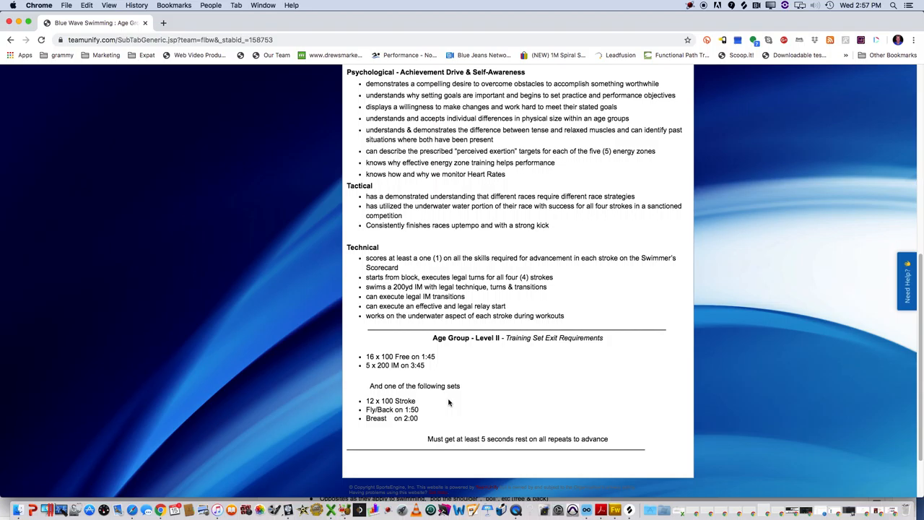
mouse_move(559, 360)
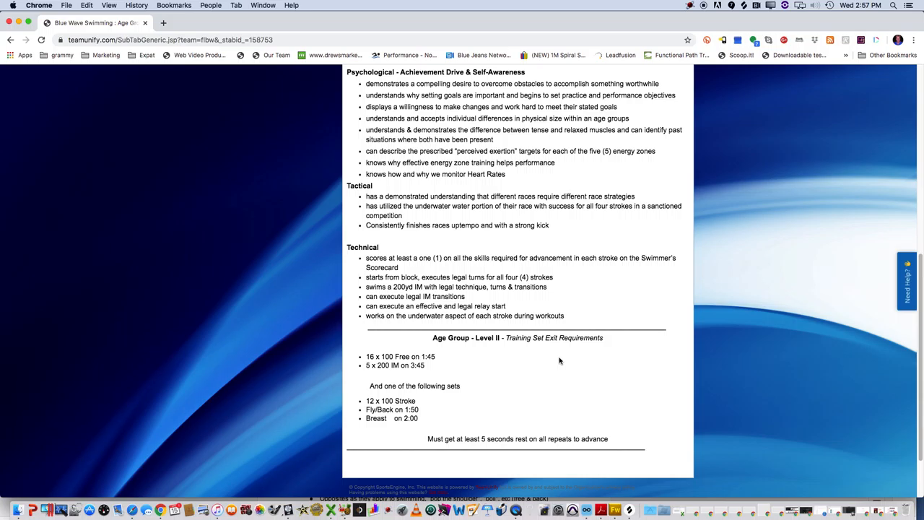
scroll(up, 3)
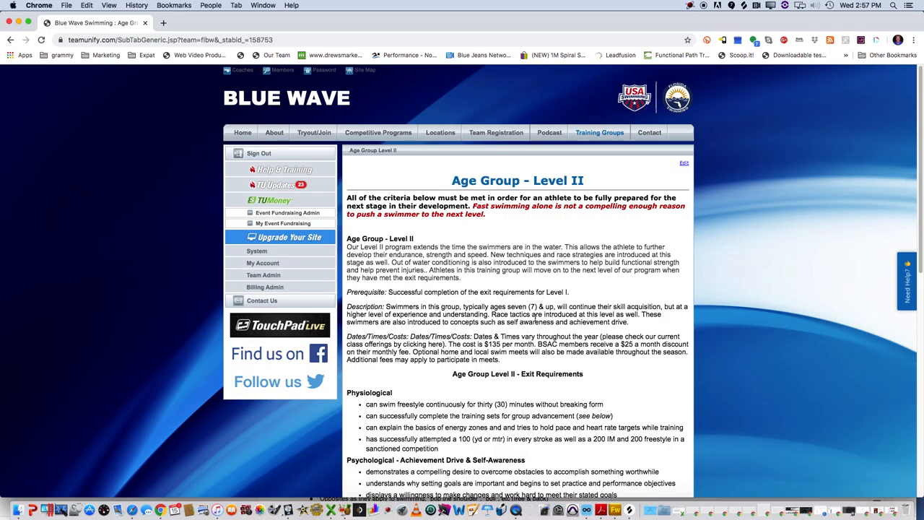
Scroll down a little to show the Level II introduction and early Psychological requirements
scroll(down, 3)
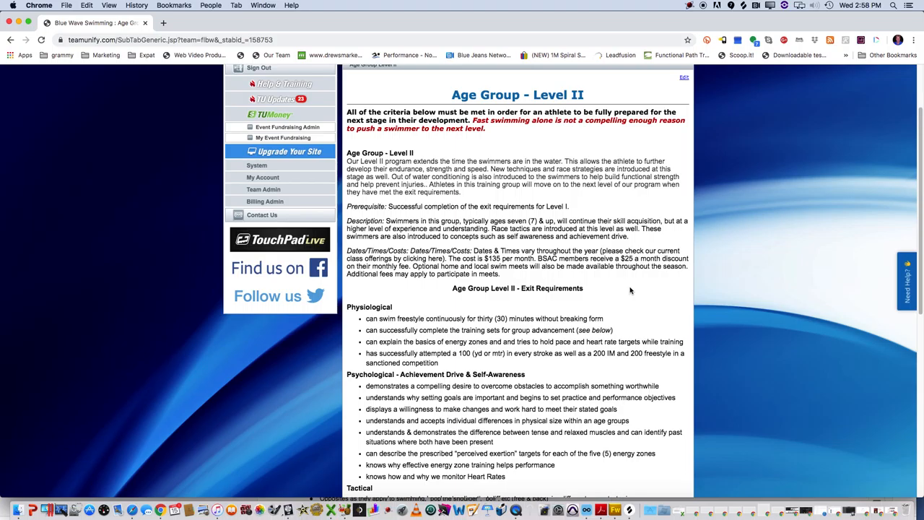
Scroll down to the Tactical exit requirements and the opening Technical items
scroll(down, 3)
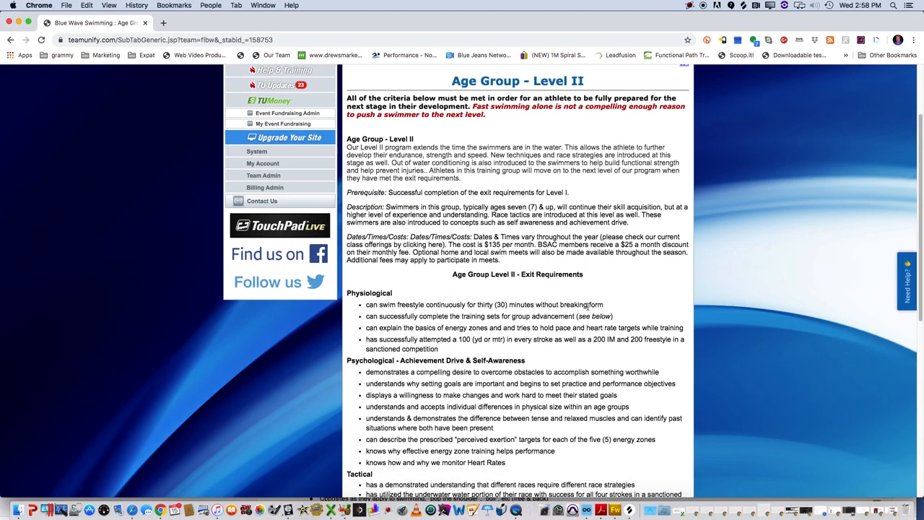
scroll(down, 3)
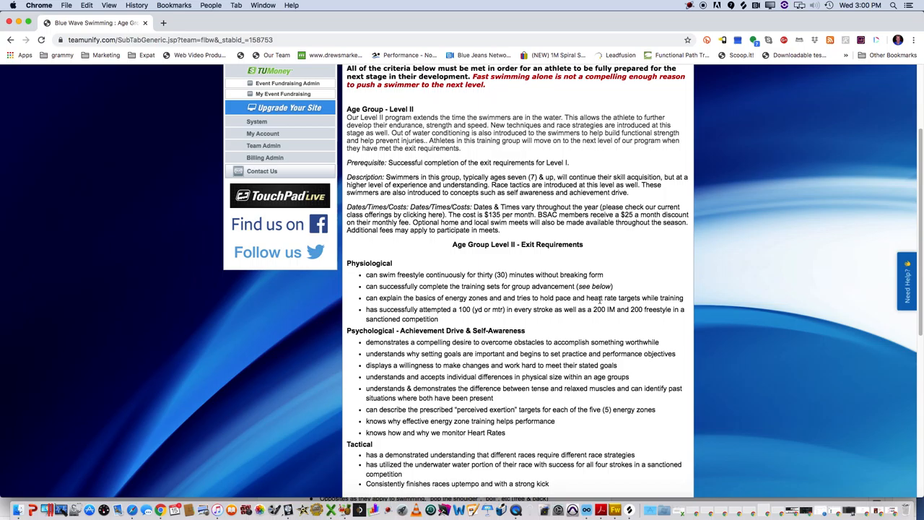
scroll(down, 3)
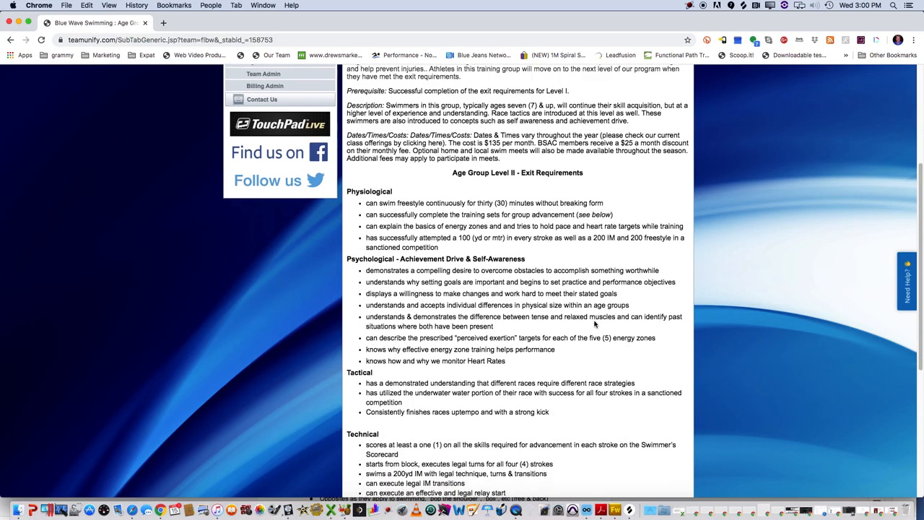
Scroll past the full Technical list to the Training Set Exit Requirements heading
scroll(down, 3)
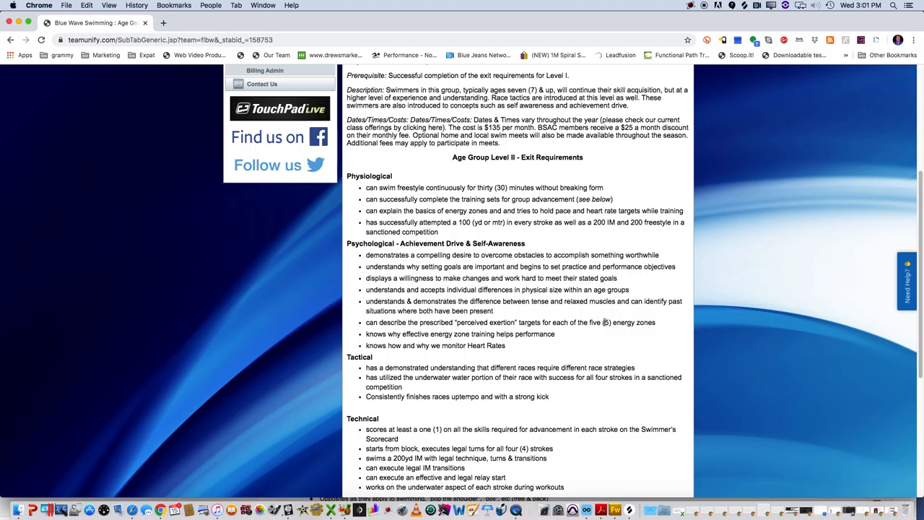
scroll(down, 3)
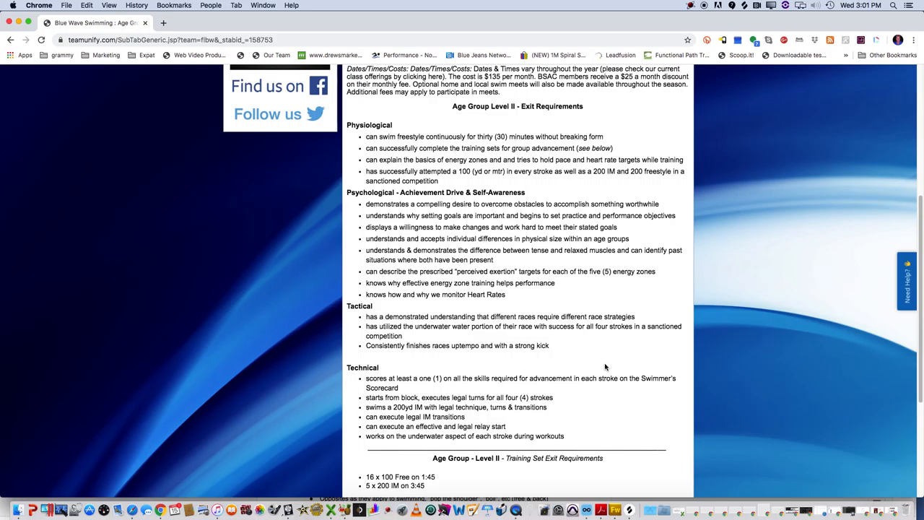
mouse_move(559, 339)
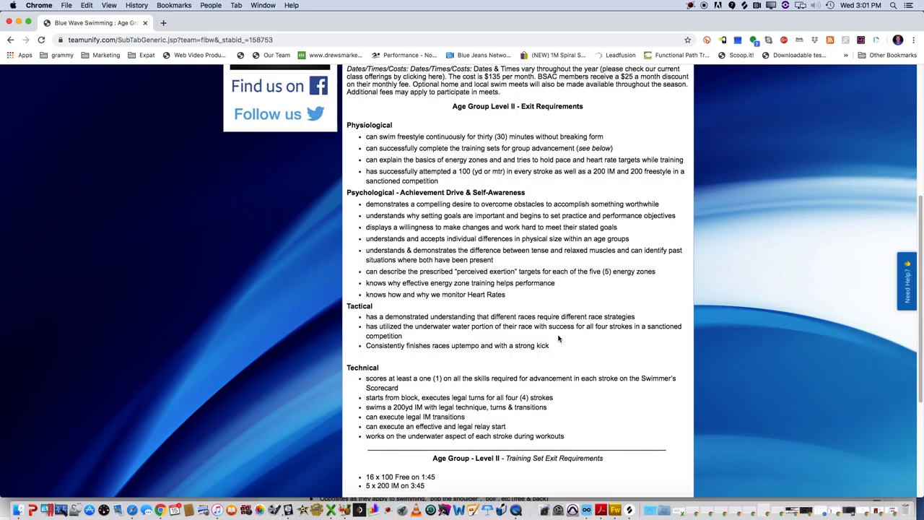
Scroll to the page end, showing all training-set requirements including the rest rule
scroll(down, 3)
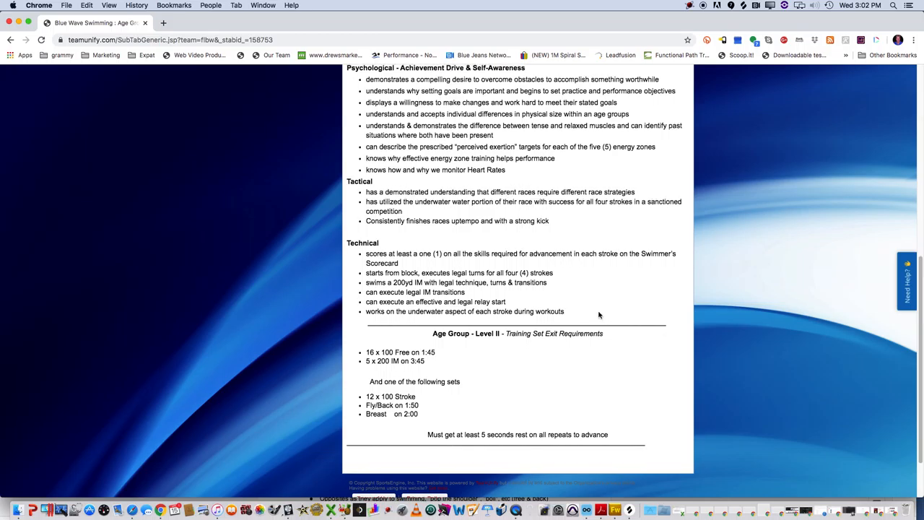
Scroll up to the Age Group – Level II title and introduction
scroll(up, 3)
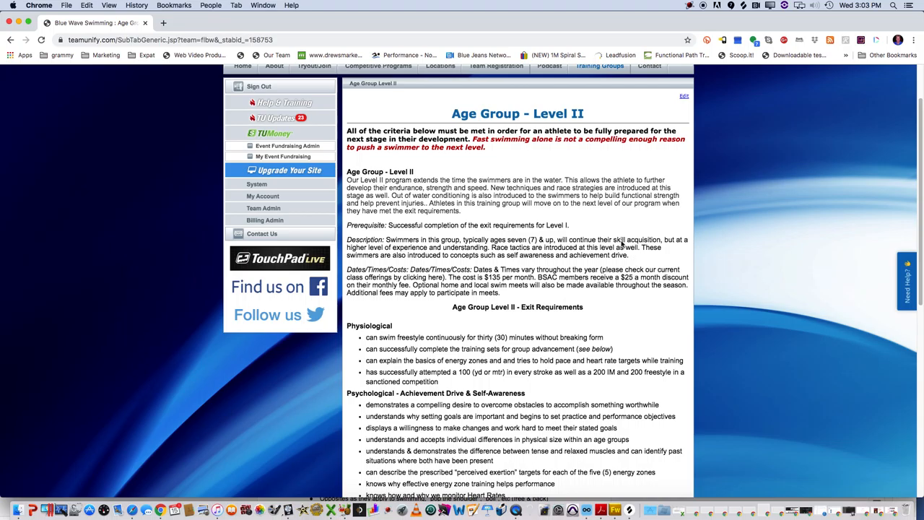
mouse_move(637, 216)
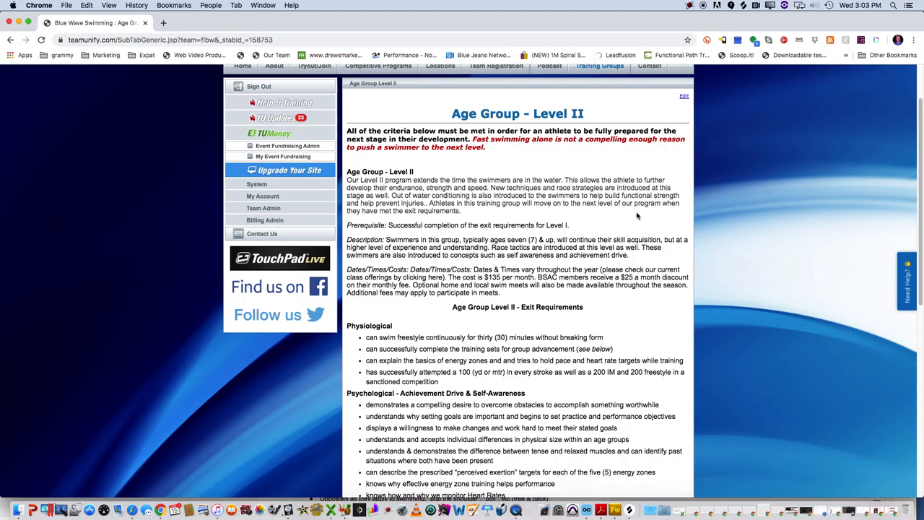